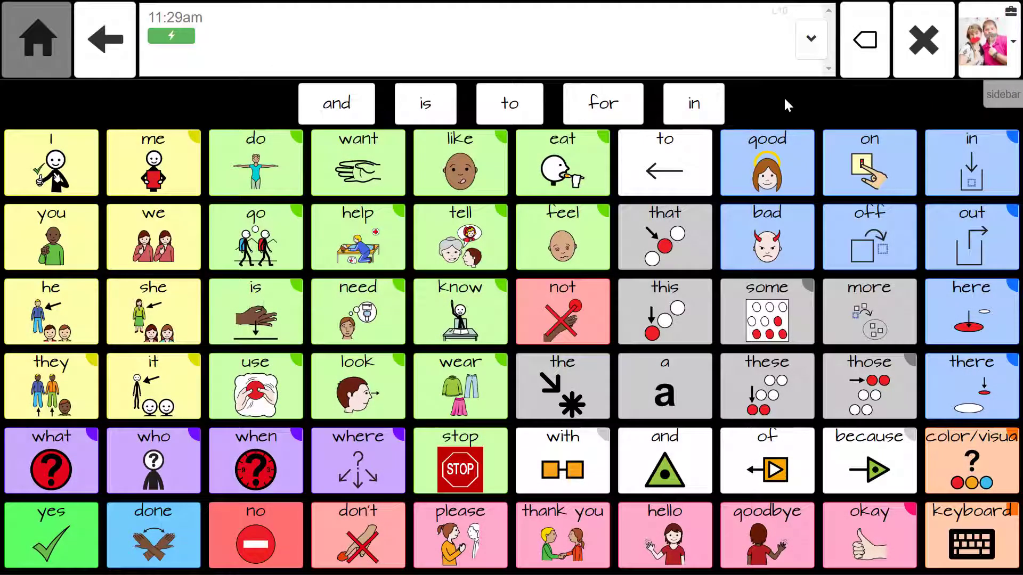
Compose "I want to tell you something" word by word, then show the feelings board.
left_click(50, 162)
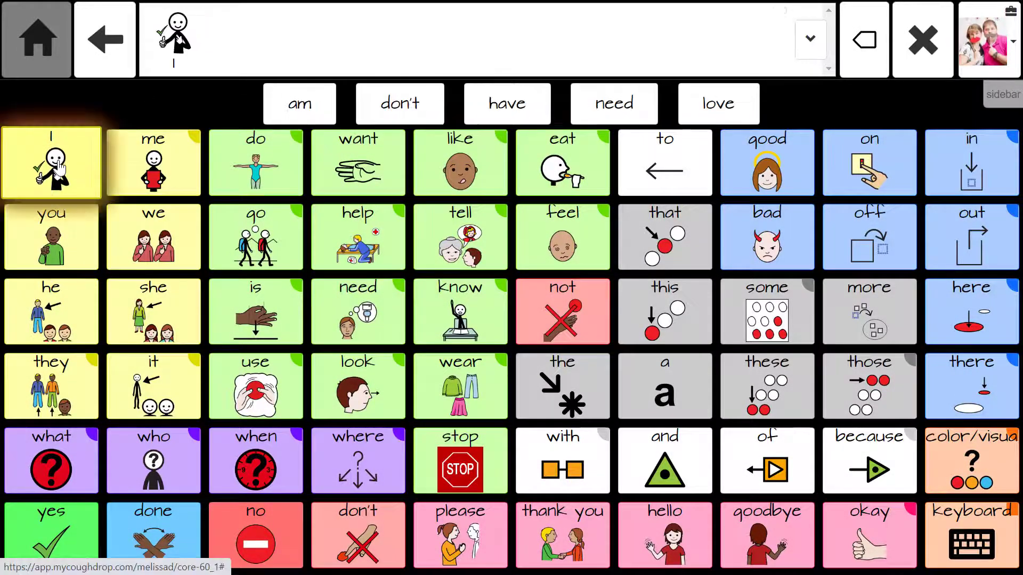
left_click(358, 161)
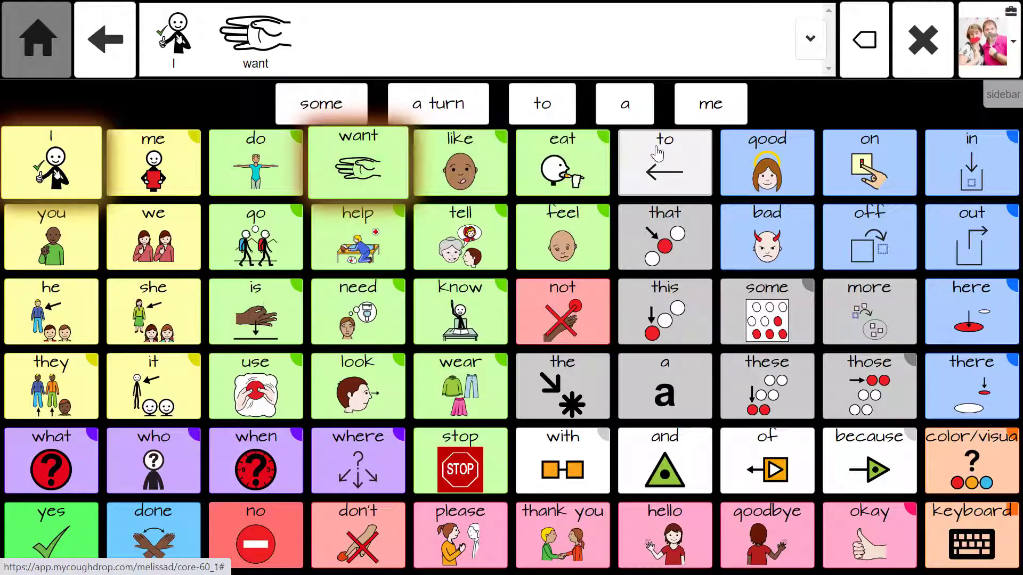
left_click(664, 162)
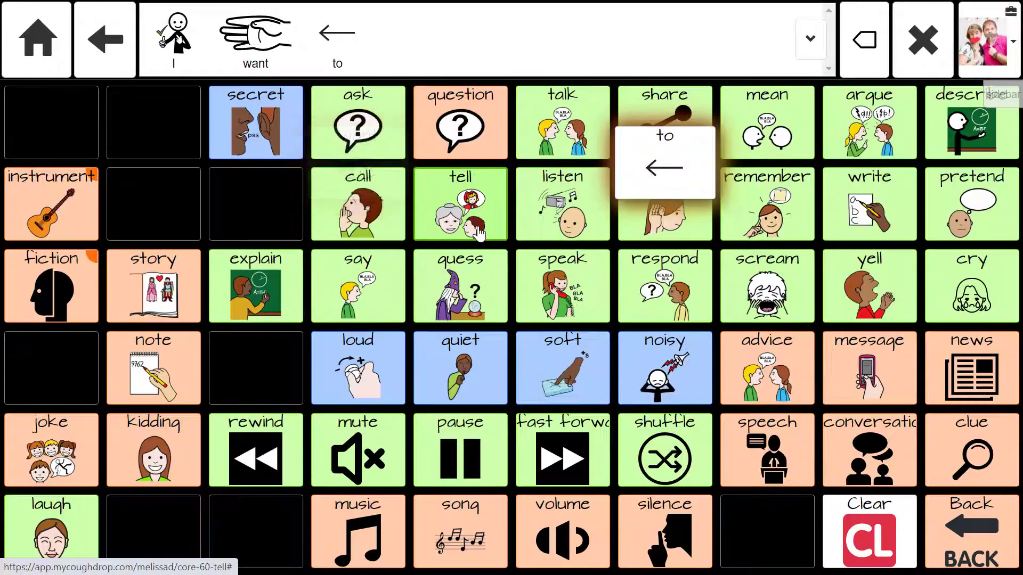
left_click(460, 204)
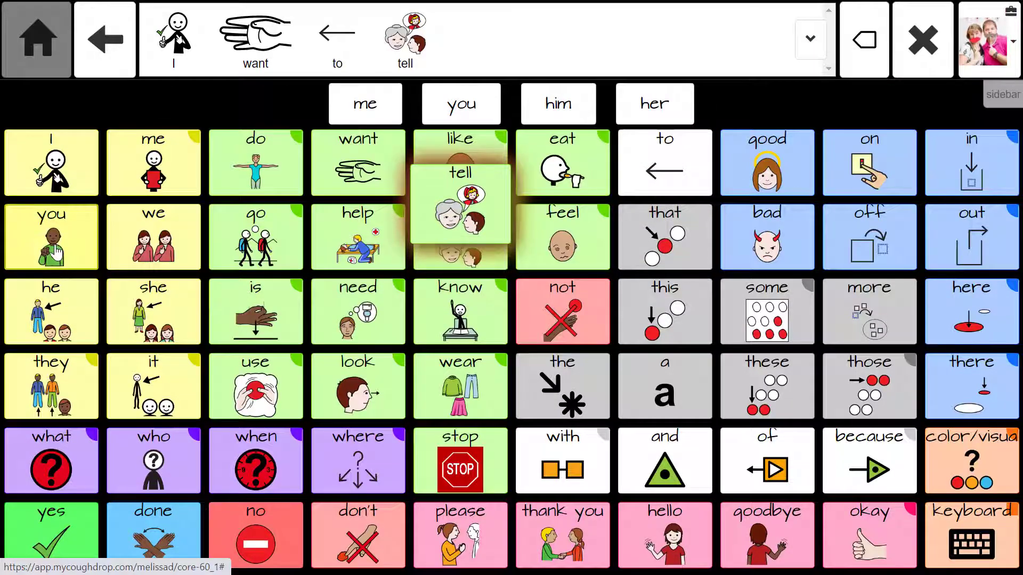
left_click(51, 236)
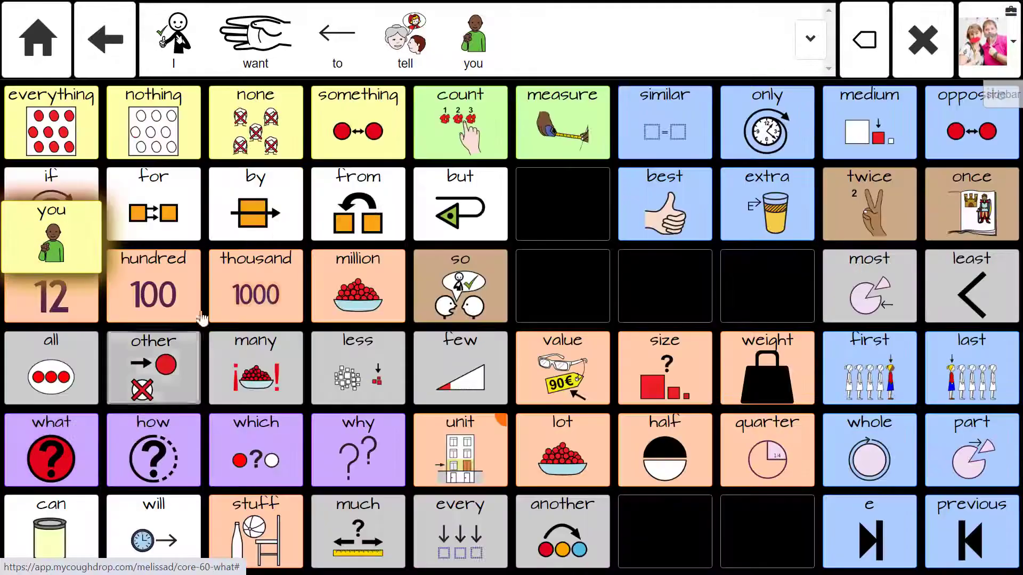
left_click(358, 121)
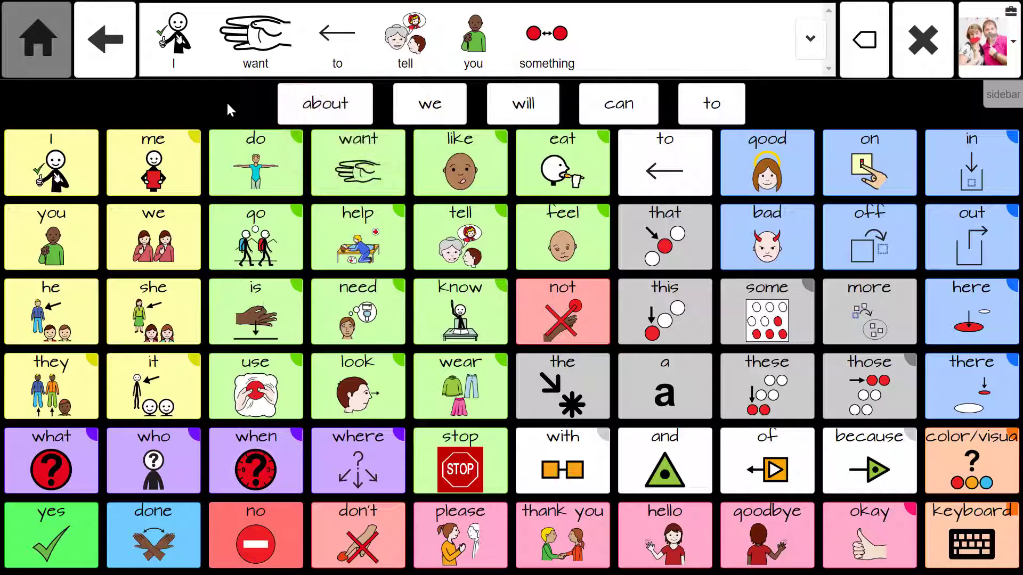
left_click(562, 236)
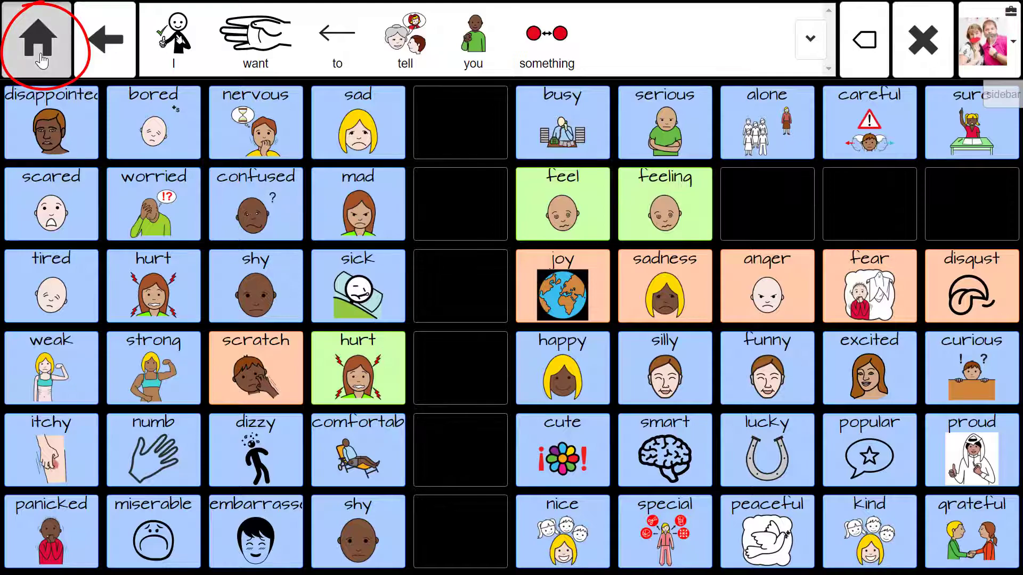
Go Home, backspace the last word, and clear the message bar completely.
left_click(36, 38)
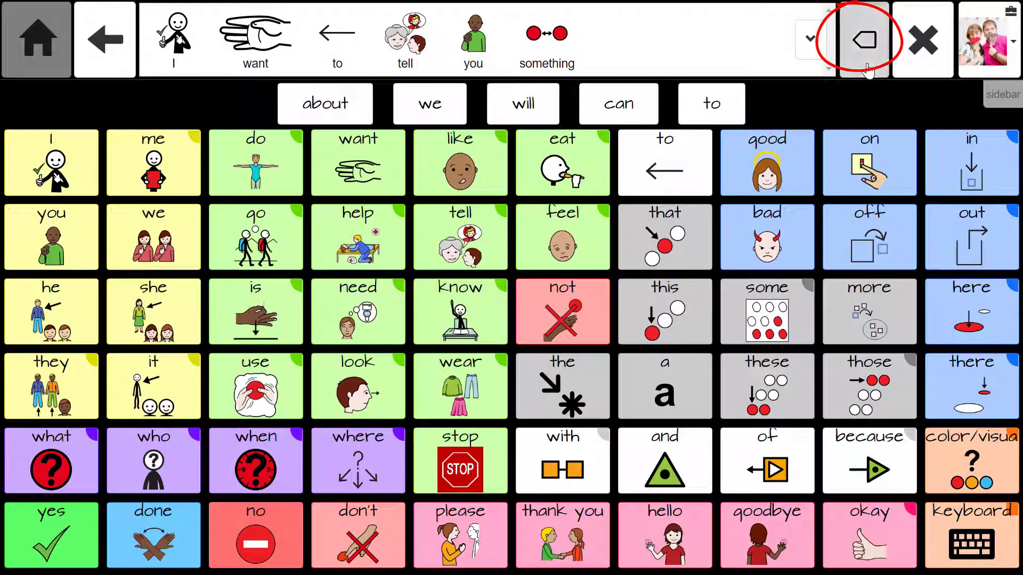
left_click(862, 40)
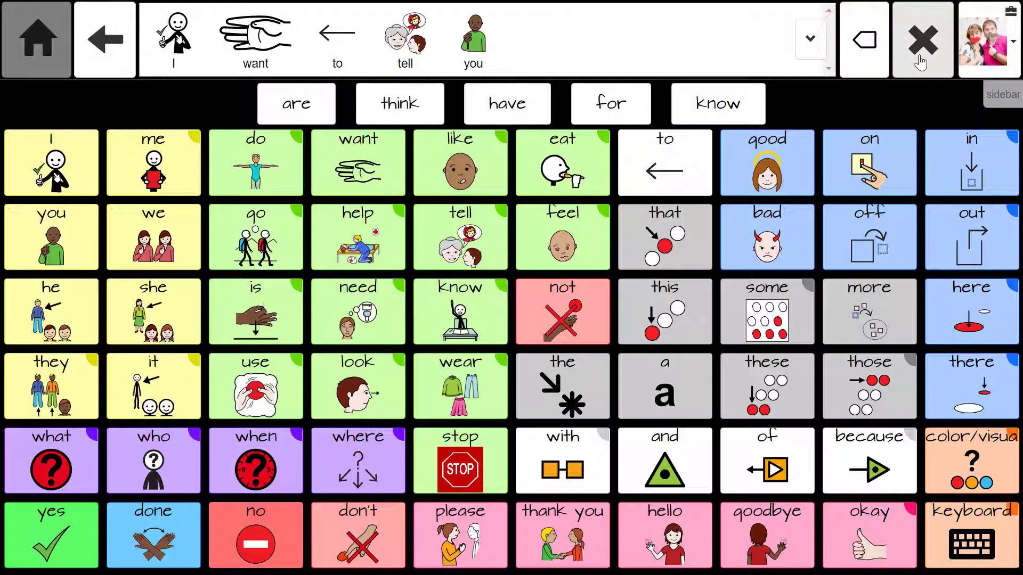
left_click(921, 40)
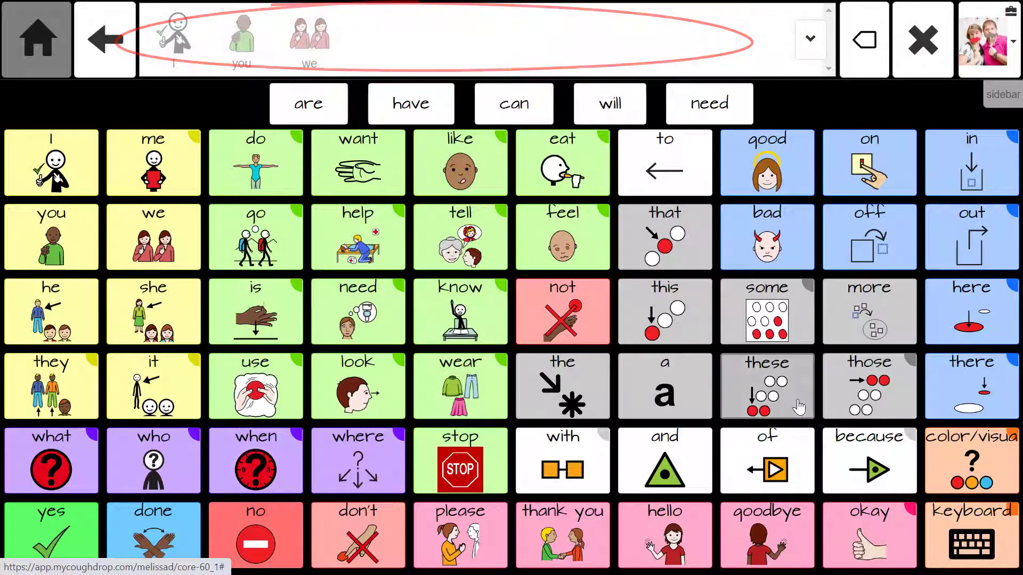
Switch from the core board to the letter keyboard board.
left_click(970, 535)
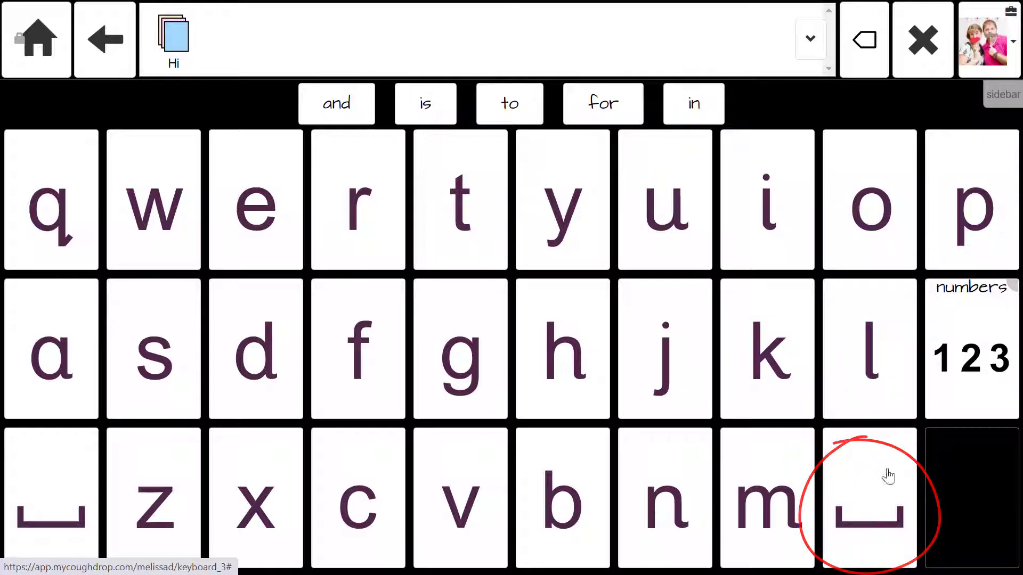
Bring up the user menu to leave Speak Mode for editing.
left_click(986, 38)
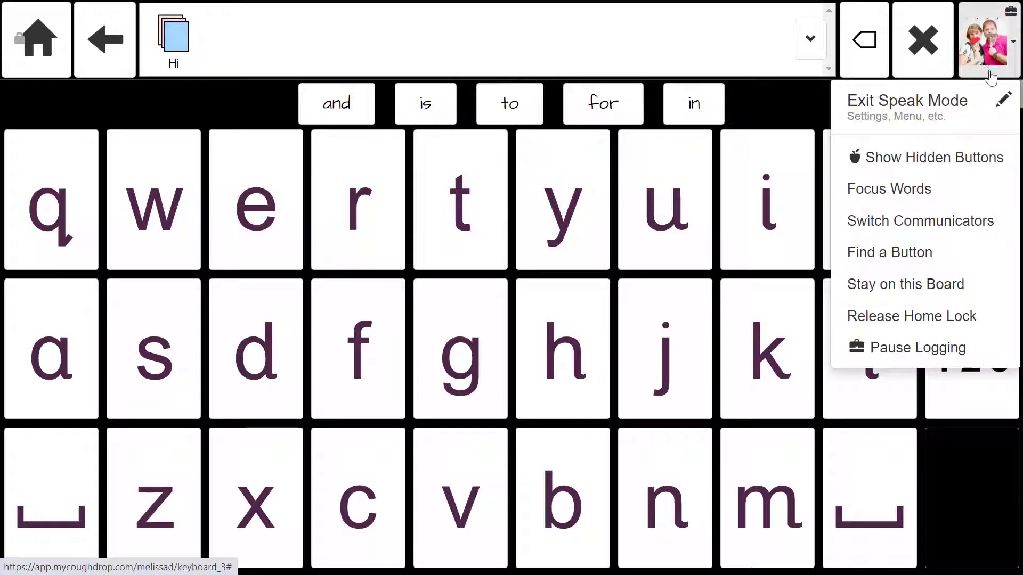
mouse_move(1005, 106)
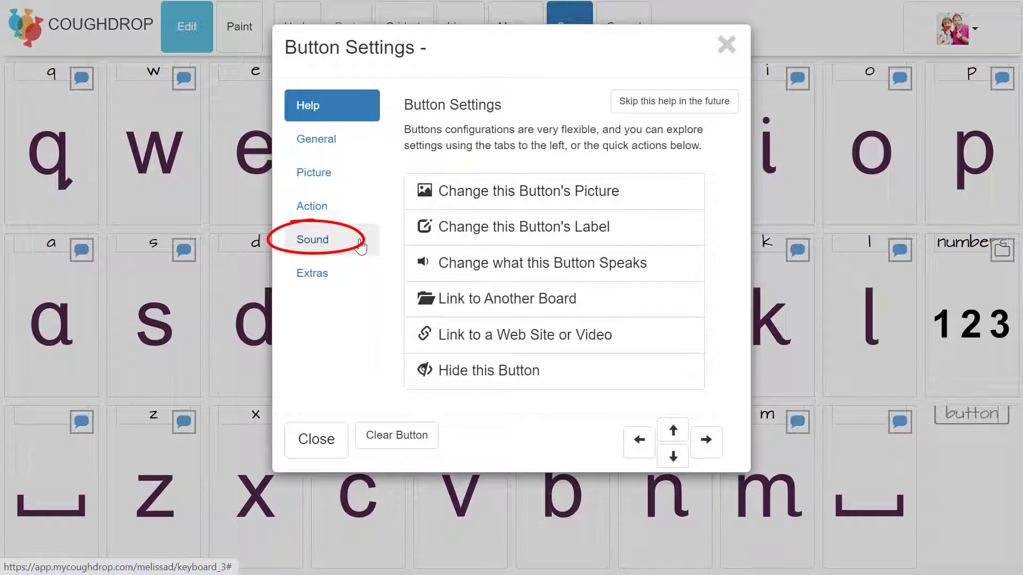
Set the new button's Sound speak command (:home, :beep entered) and save the keyboard board.
left_click(312, 240)
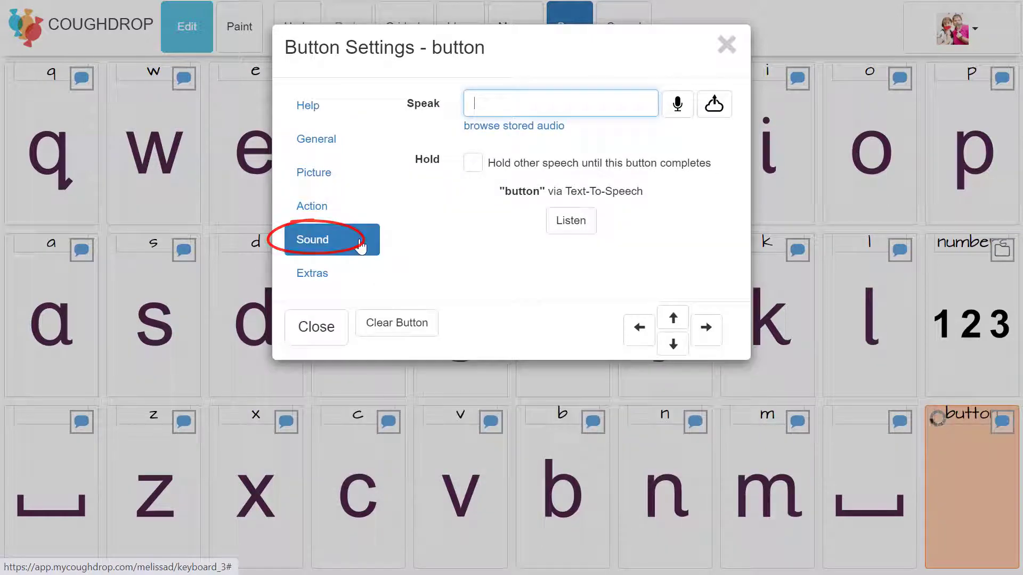
type(":home")
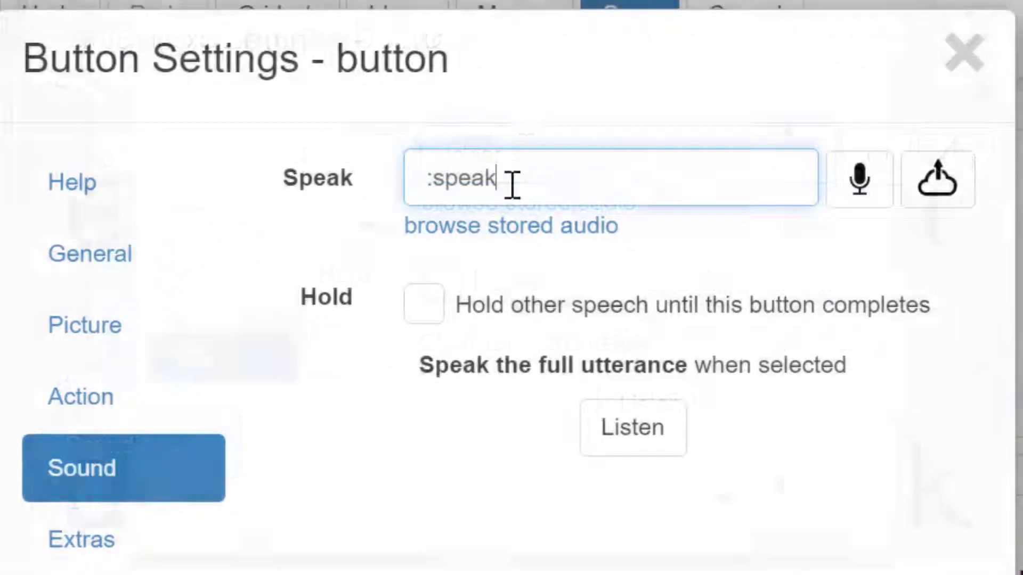
type(":beep")
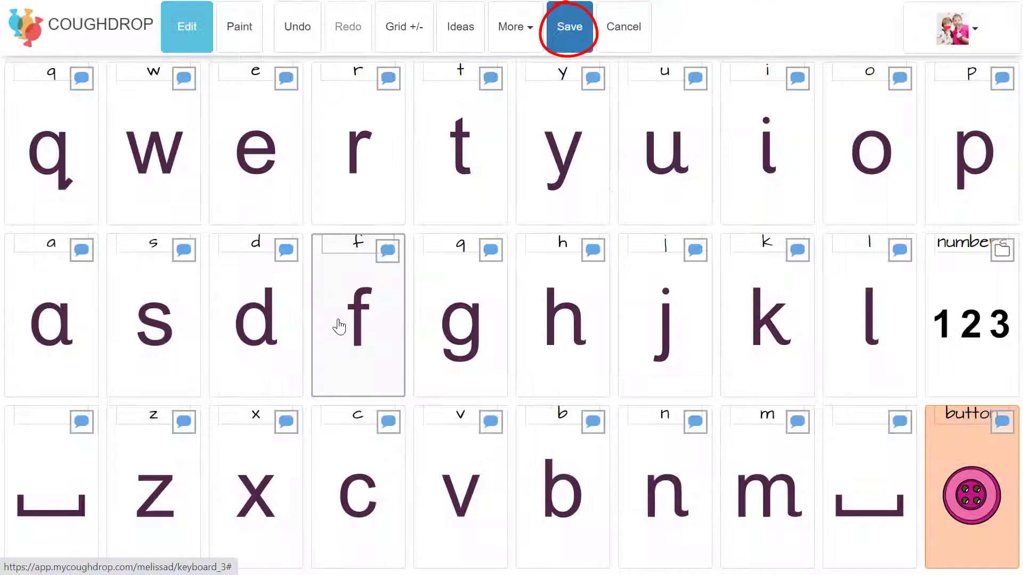
left_click(568, 25)
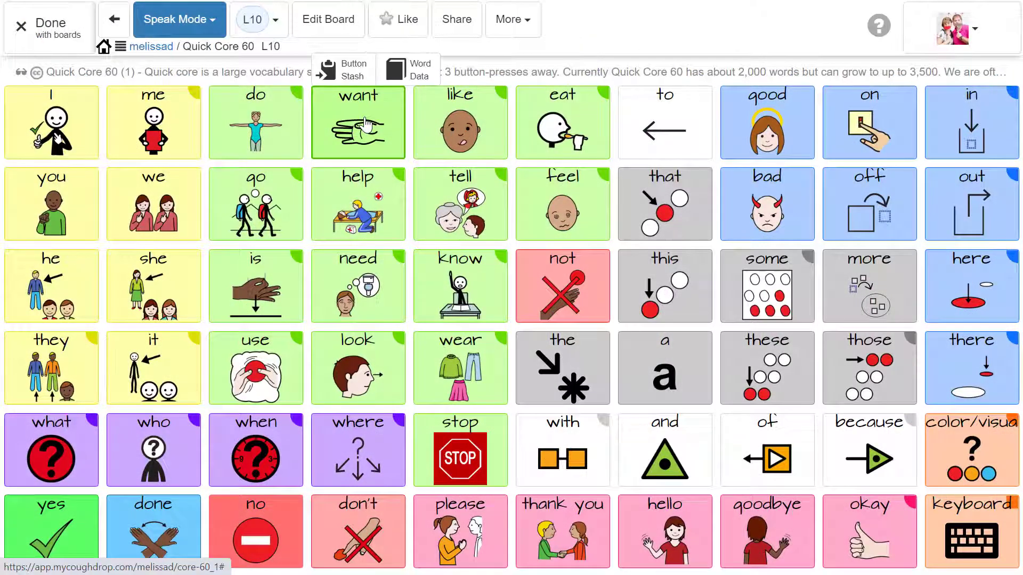
Long-press a word button and send it to the Button Stash.
left_click(342, 68)
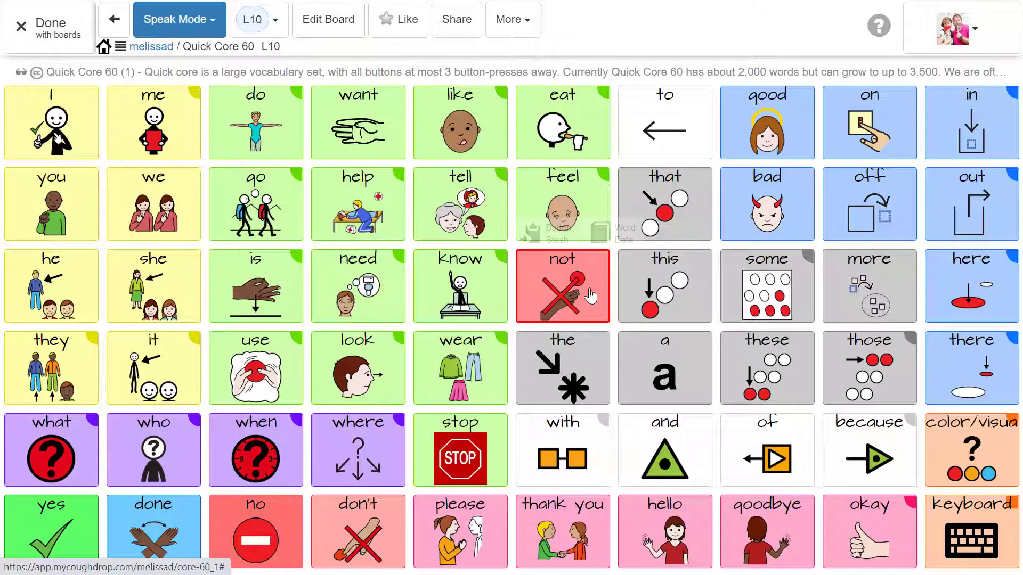
left_click(551, 234)
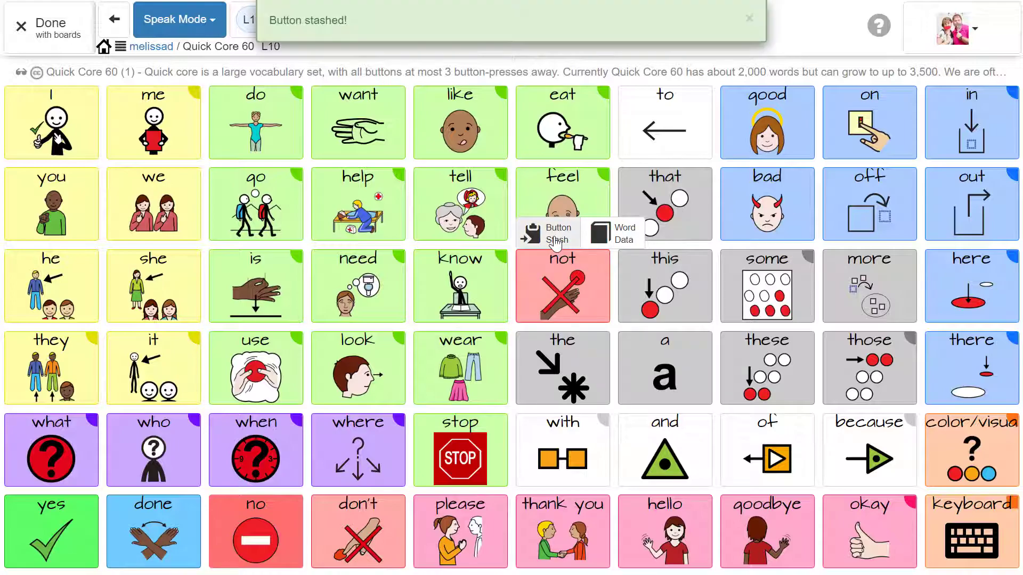